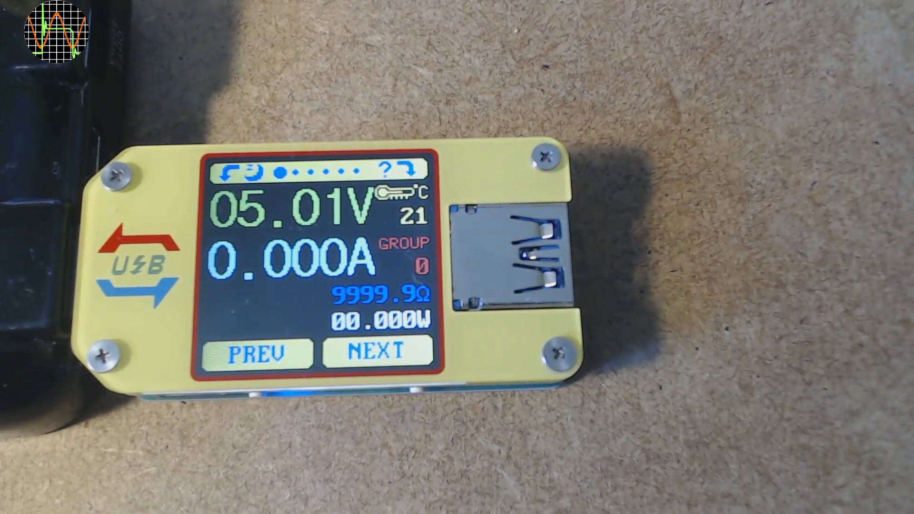
# - Plug a load cable into the UM34C output and read 5.00V, 0.346A, 14.4Ω, 1.730W
pyautogui.click(376, 352)
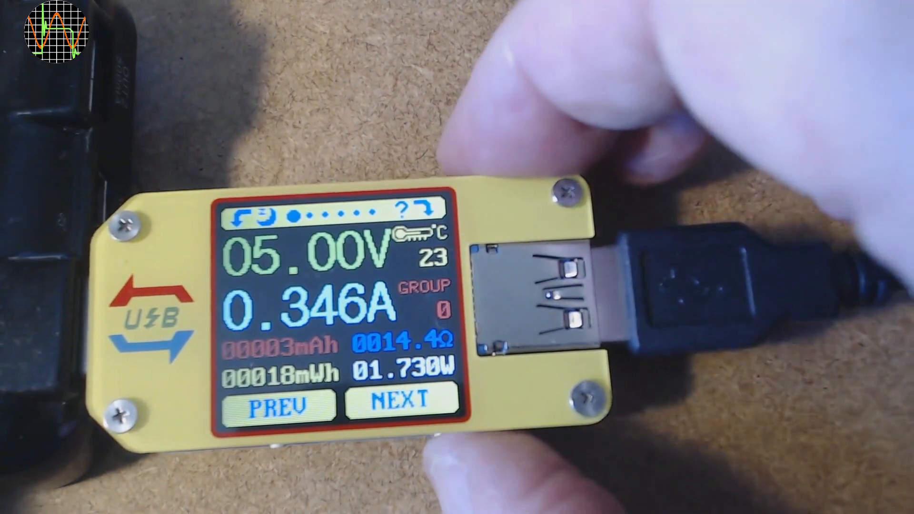
pyautogui.click(397, 405)
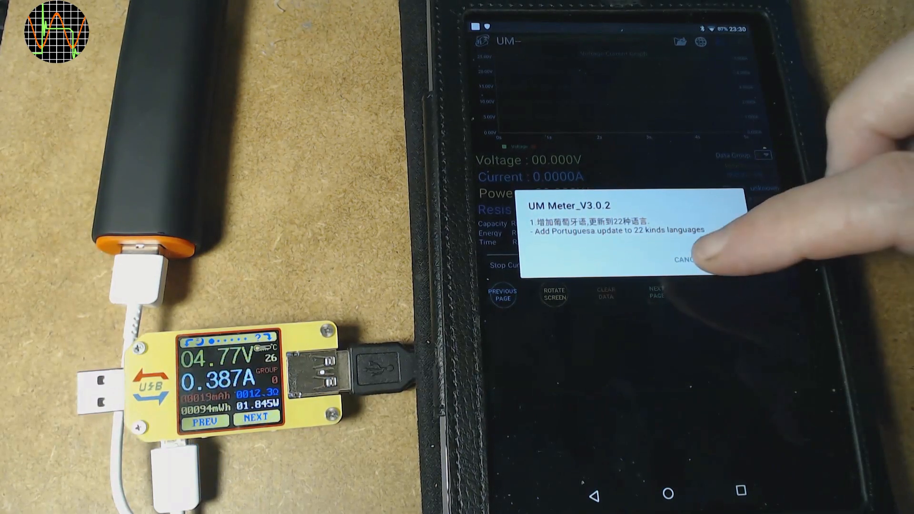
# - Dismiss UM Meter's update notice and connect to the UM34C, showing 4.77V, 0.387A, 1.845W
pyautogui.click(687, 259)
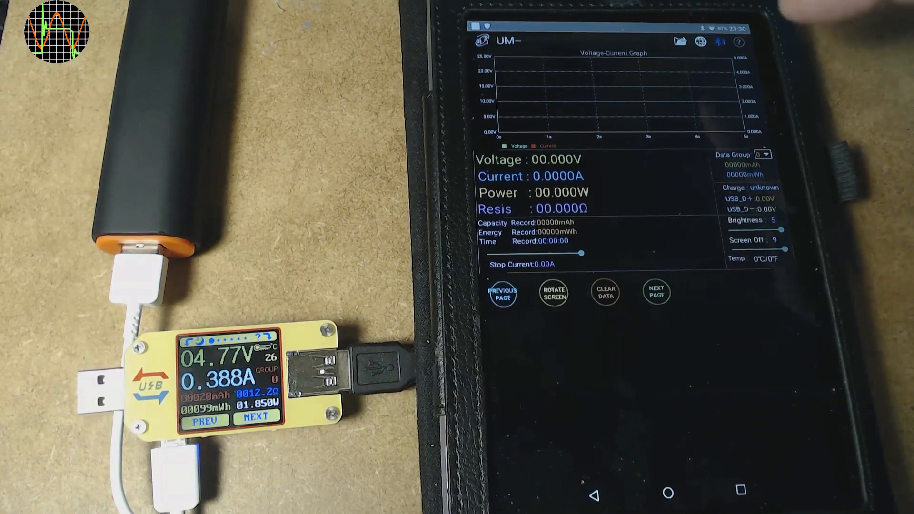
pyautogui.click(718, 42)
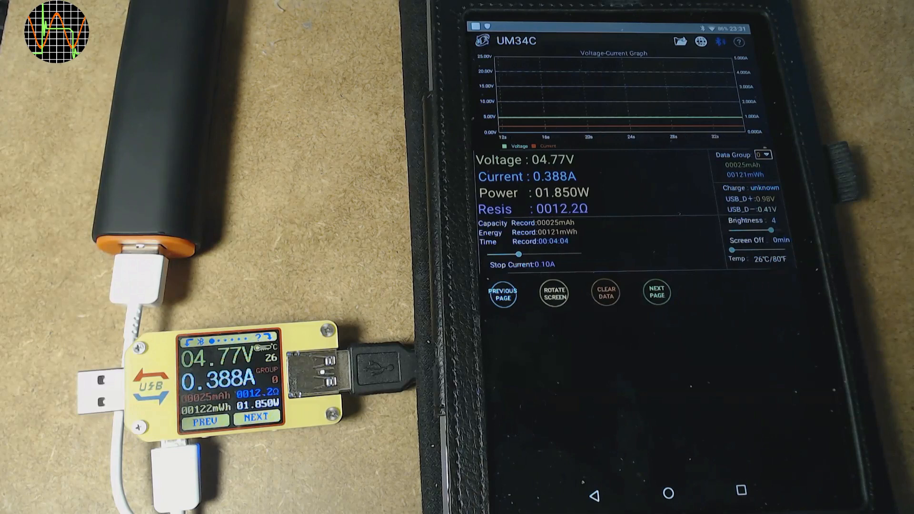
pyautogui.click(656, 293)
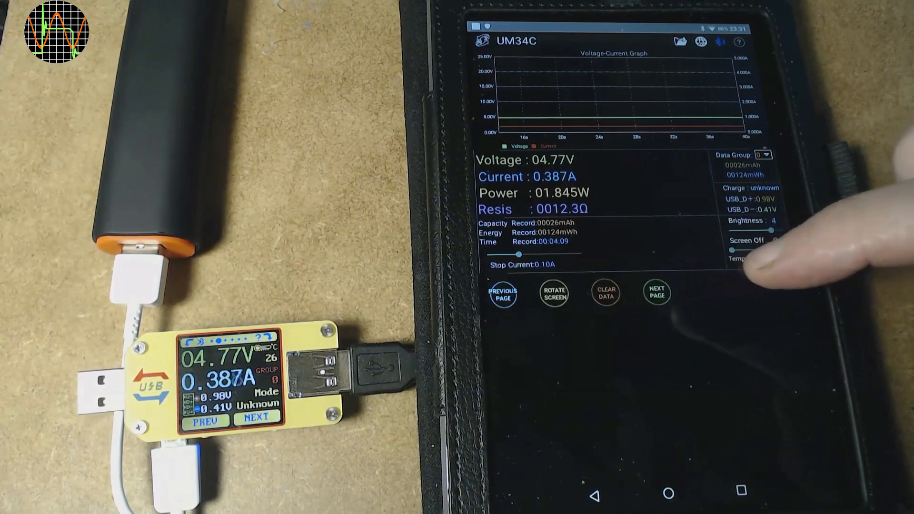
pyautogui.click(655, 294)
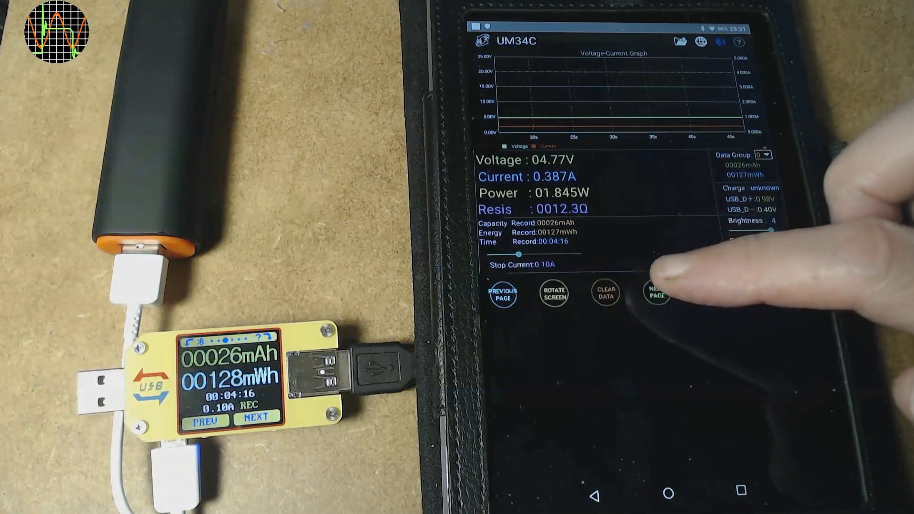
# - Cycle the tester's display from the capacity and energy page to the cable resistance page
pyautogui.click(657, 293)
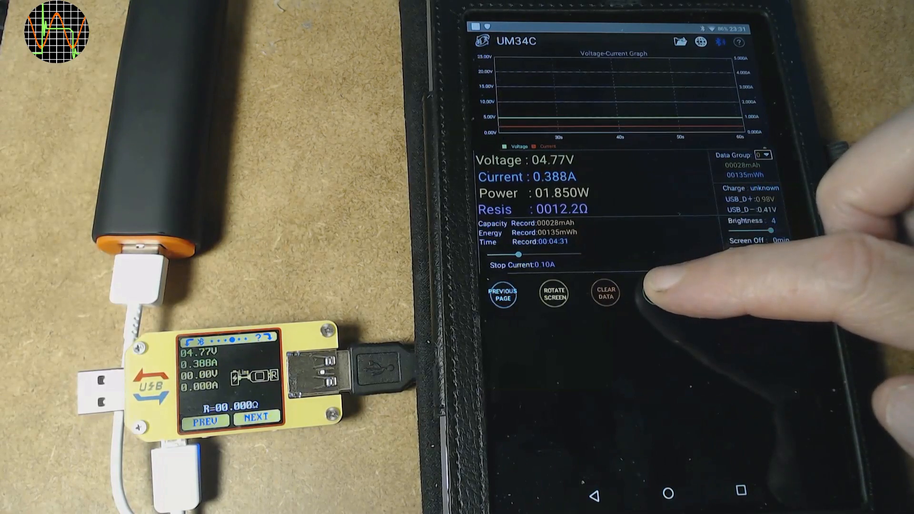
pyautogui.click(657, 293)
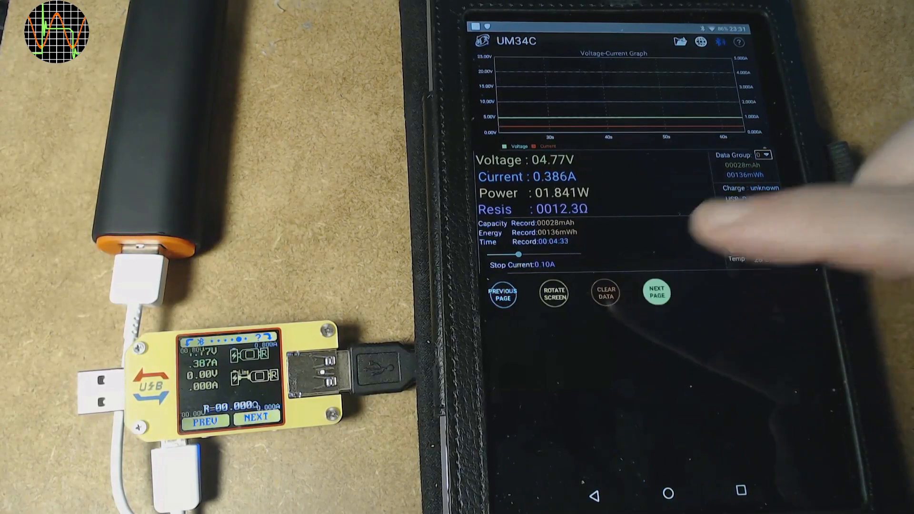
pyautogui.click(656, 293)
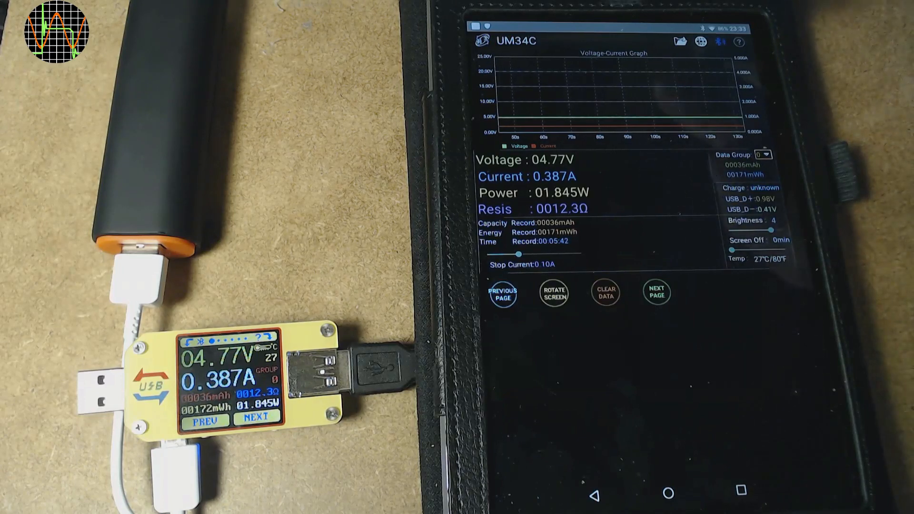
# - Step the tester's display to the main readings page showing 4.77V, 0.387A and temperature
pyautogui.click(678, 41)
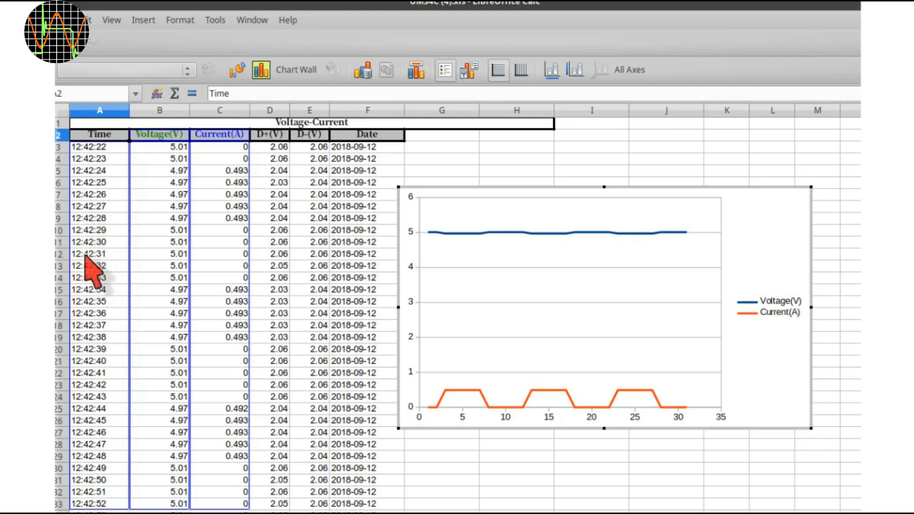
pyautogui.moveTo(104, 234)
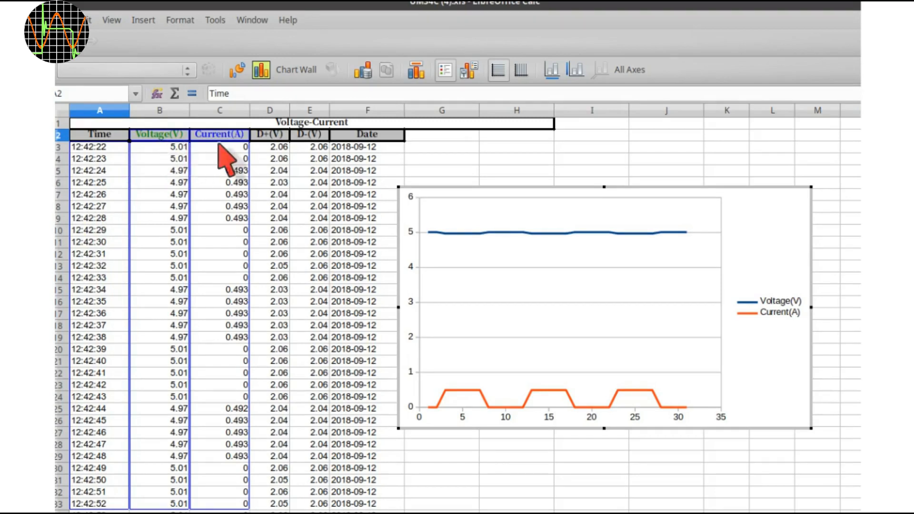
pyautogui.moveTo(283, 166)
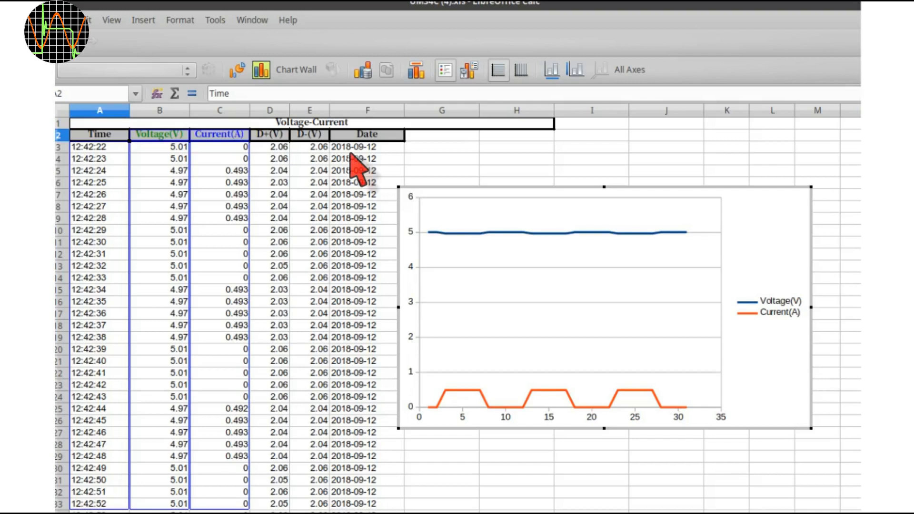
pyautogui.moveTo(174, 204)
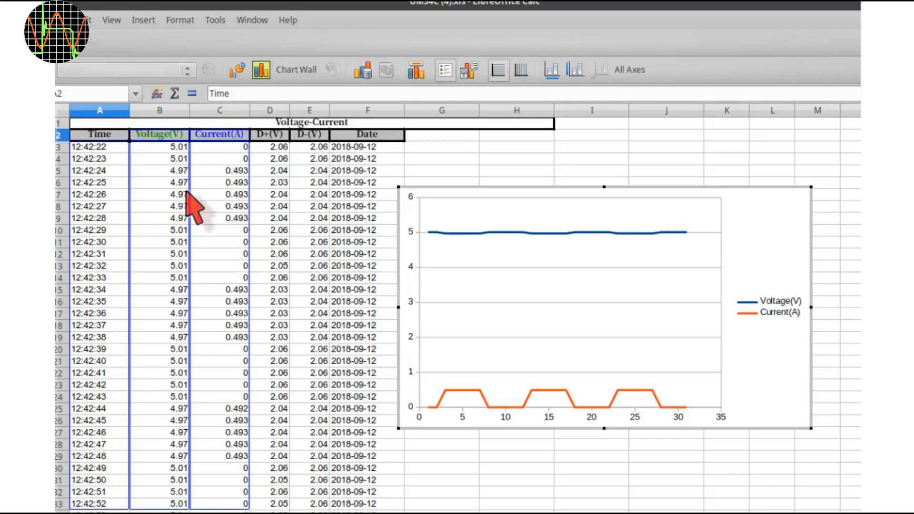
pyautogui.moveTo(207, 210)
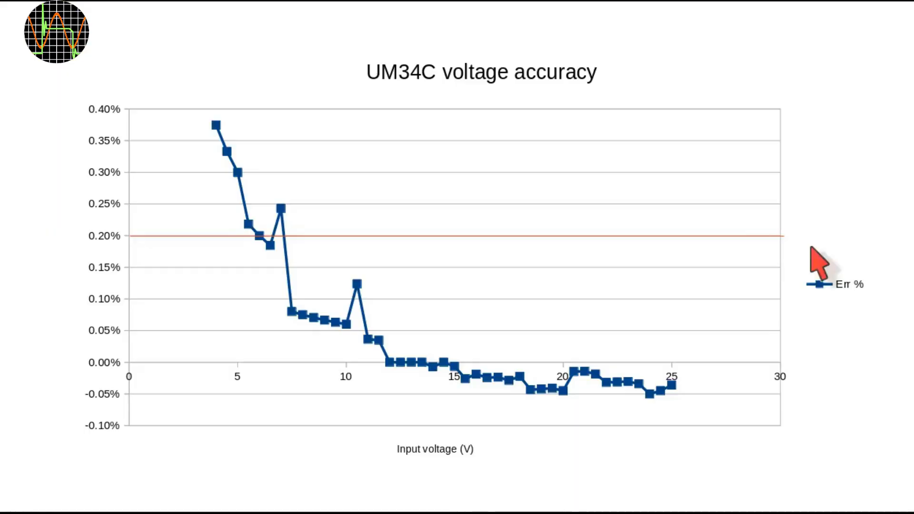
pyautogui.moveTo(346, 258)
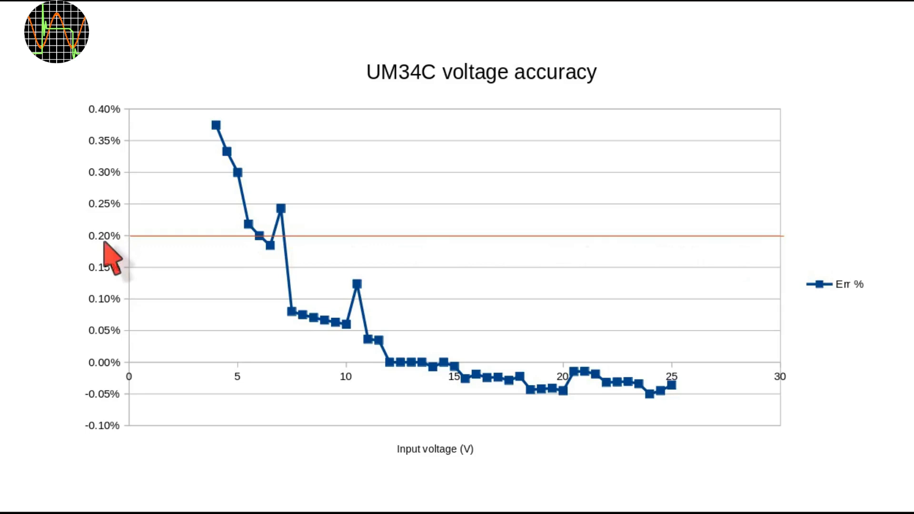
pyautogui.moveTo(315, 297)
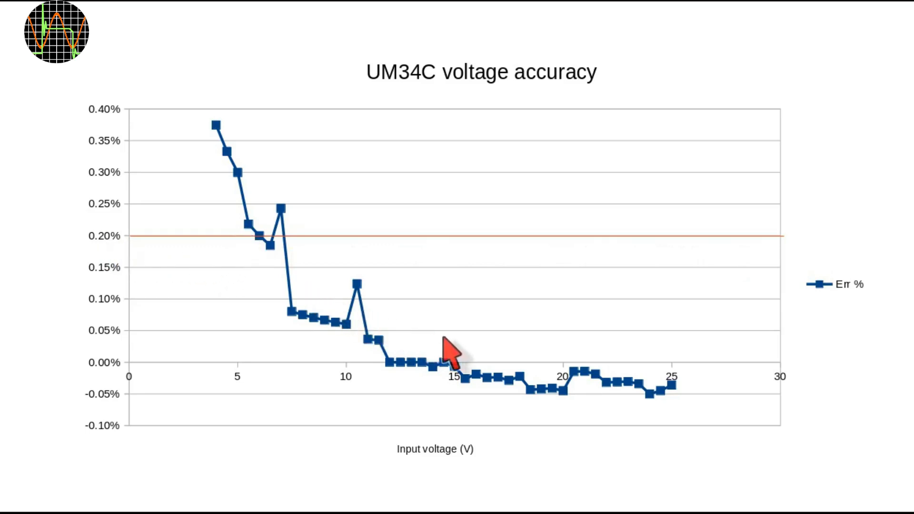
pyautogui.moveTo(291, 257)
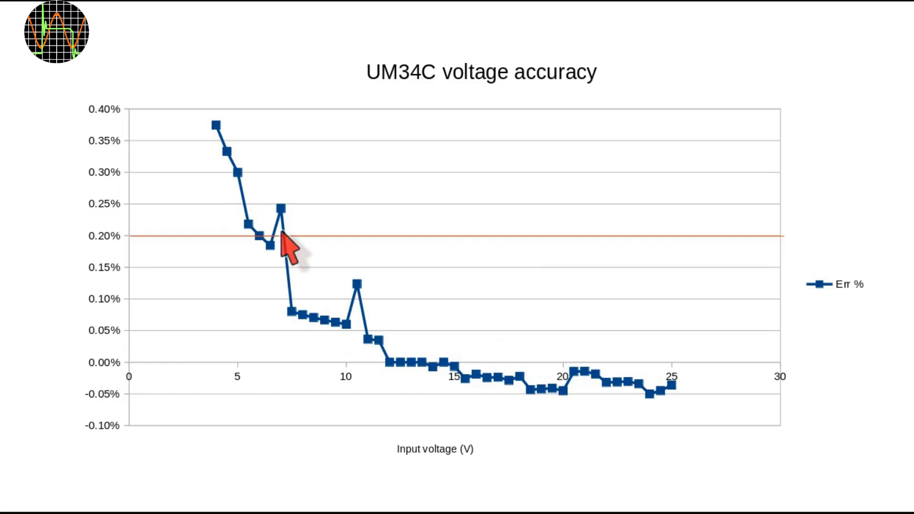
pyautogui.moveTo(218, 175)
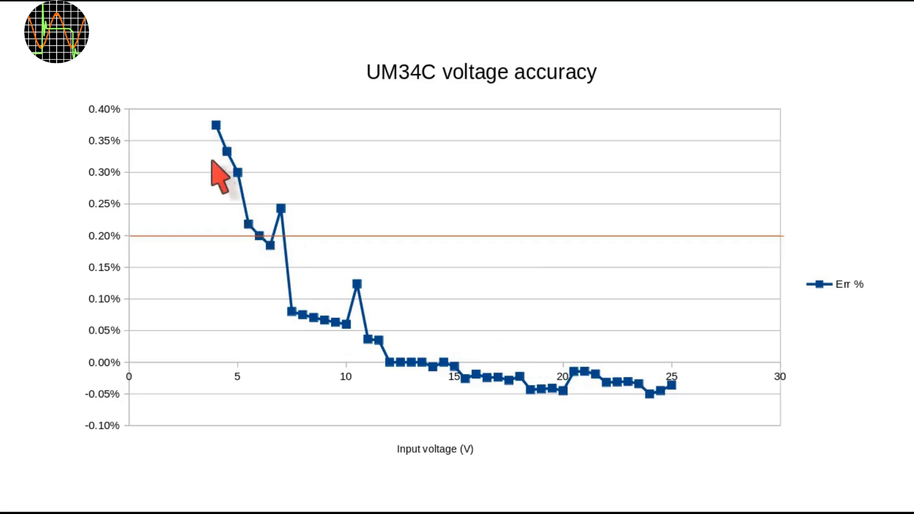
pyautogui.moveTo(256, 233)
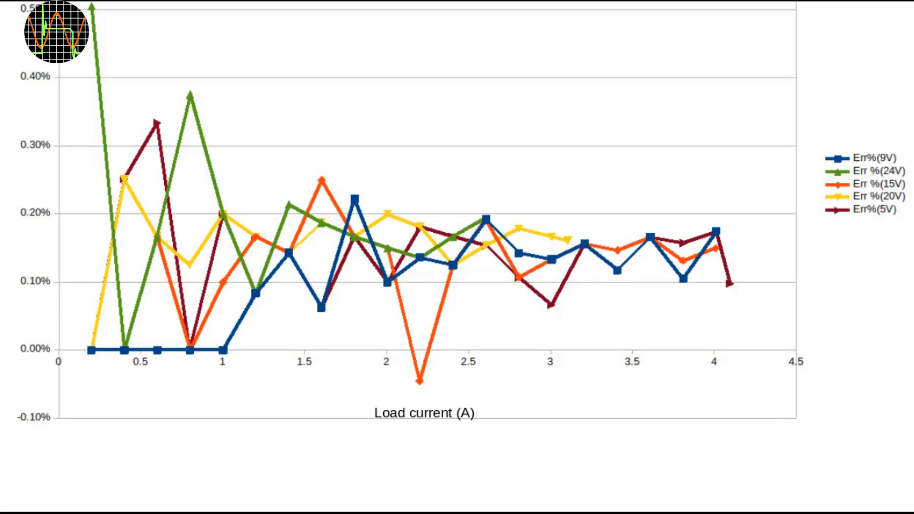
pyautogui.moveTo(65, 297)
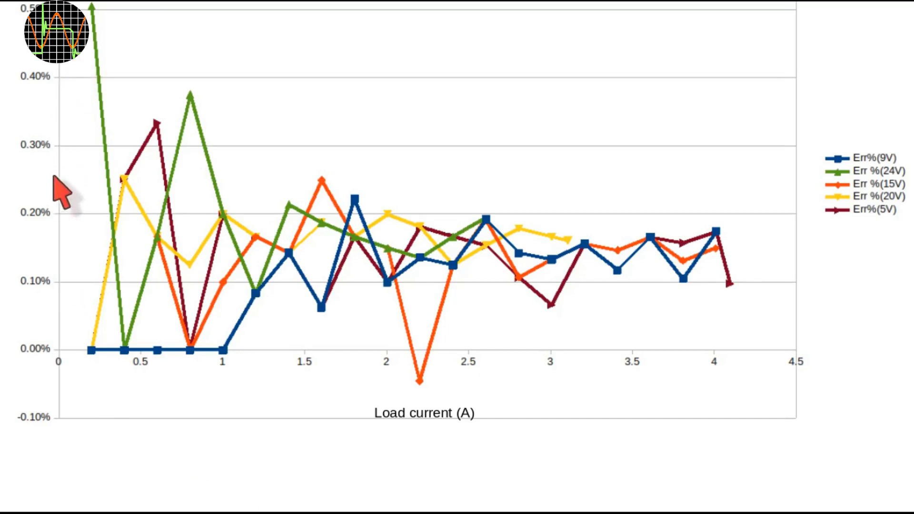
pyautogui.moveTo(615, 399)
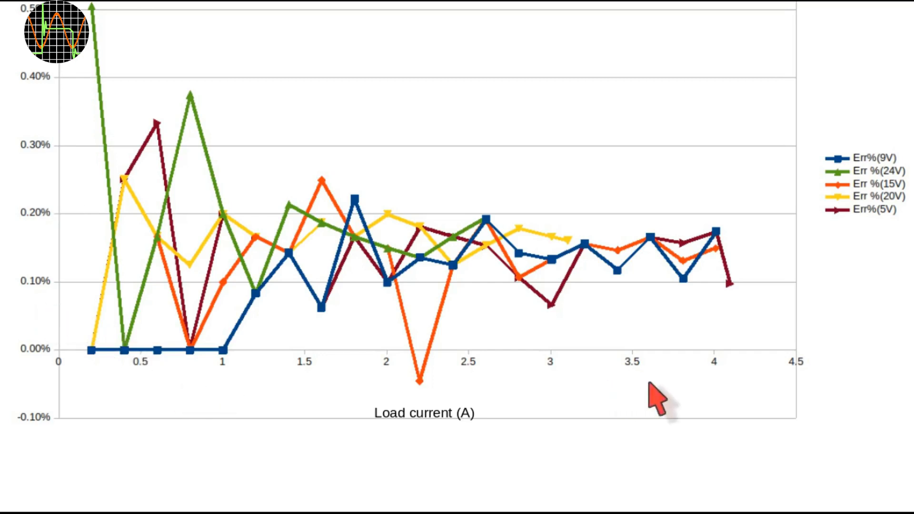
pyautogui.moveTo(563, 400)
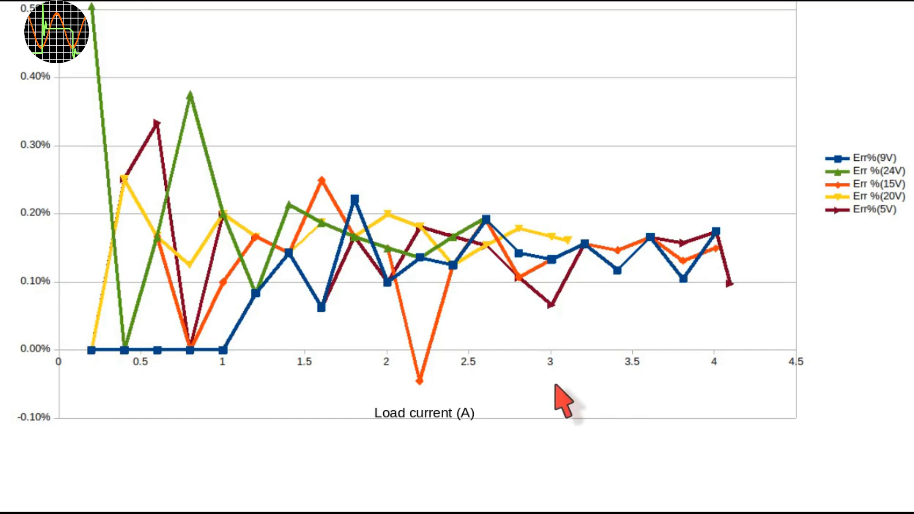
pyautogui.moveTo(347, 387)
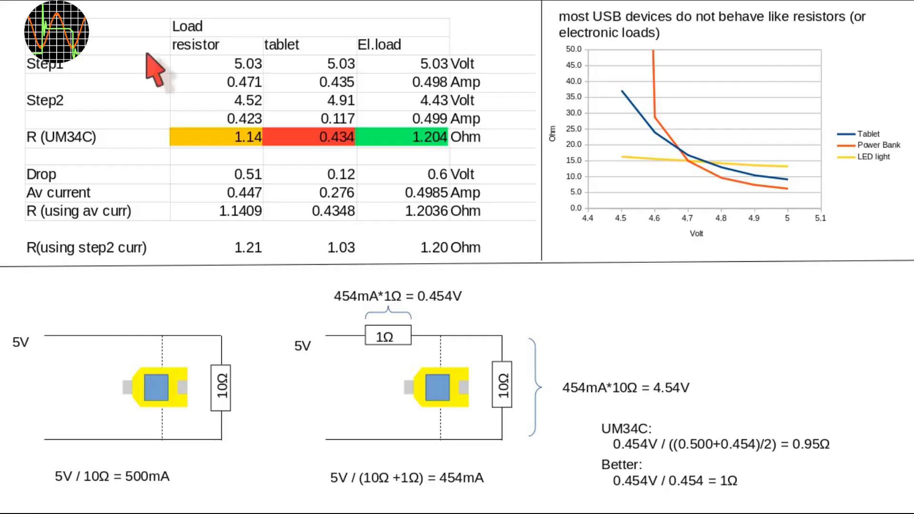
pyautogui.moveTo(294, 70)
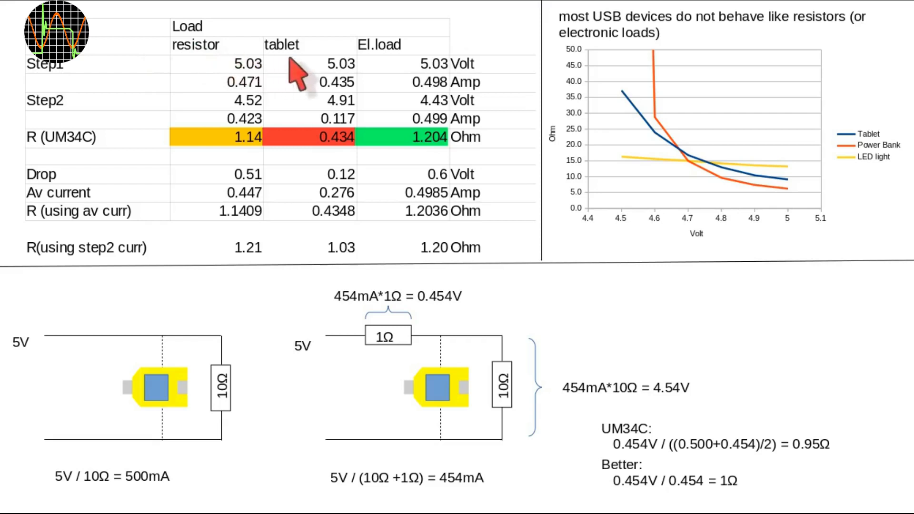
pyautogui.moveTo(286, 163)
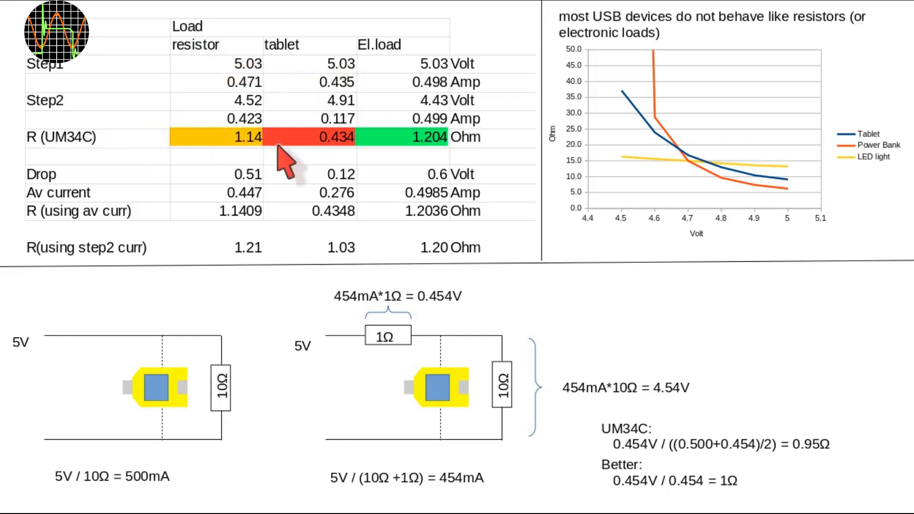
pyautogui.moveTo(391, 187)
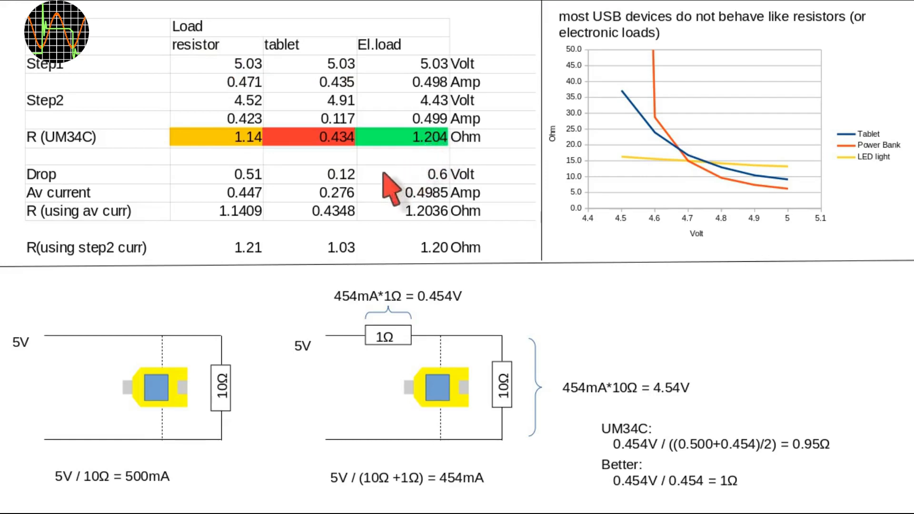
pyautogui.moveTo(251, 227)
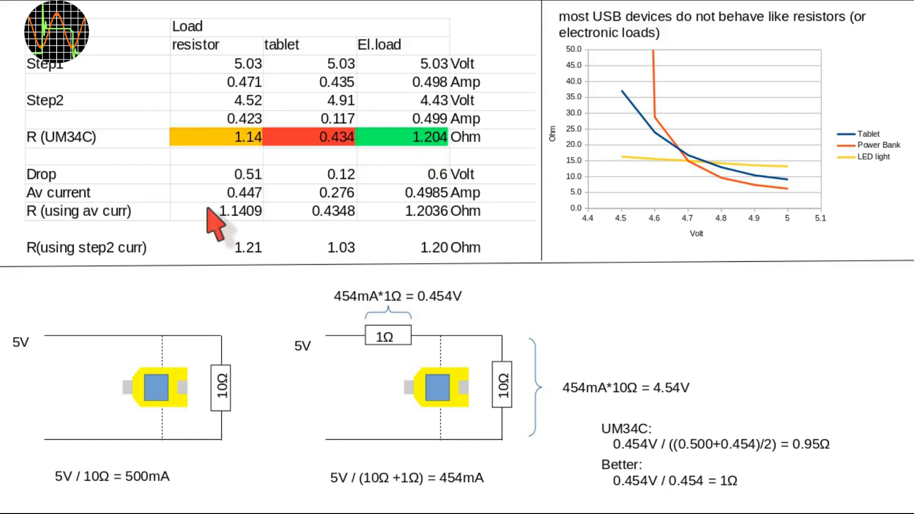
pyautogui.moveTo(218, 262)
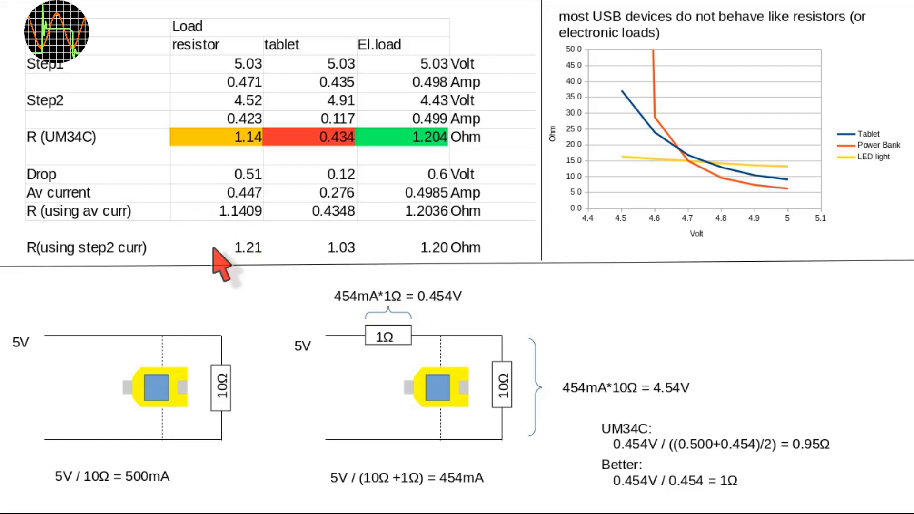
pyautogui.moveTo(422, 268)
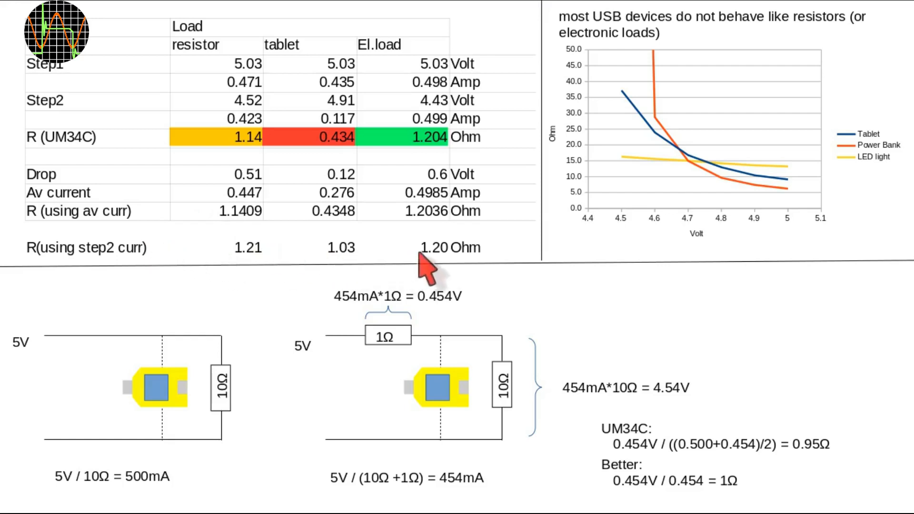
pyautogui.moveTo(443, 251)
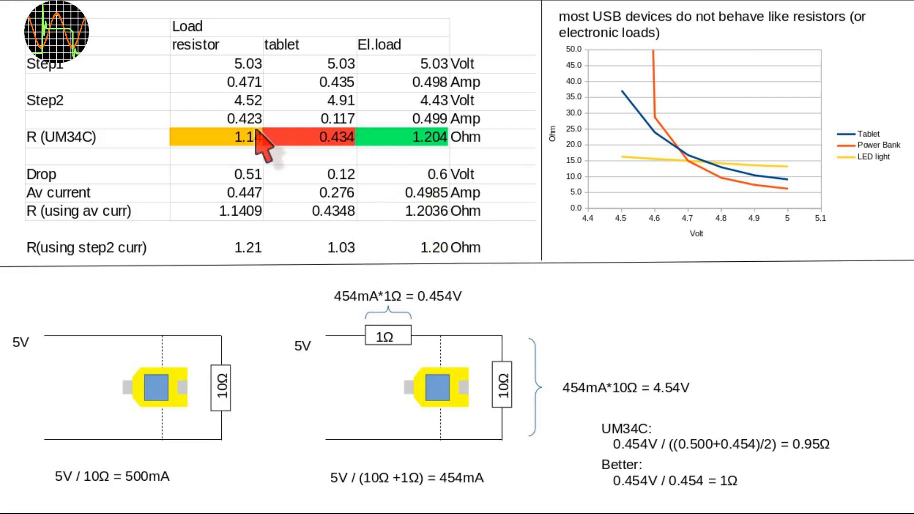
pyautogui.moveTo(256, 260)
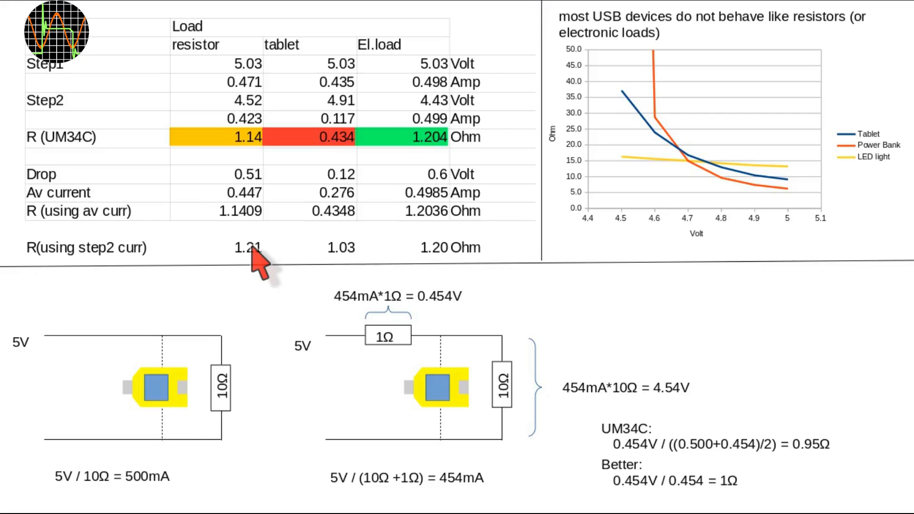
pyautogui.moveTo(111, 355)
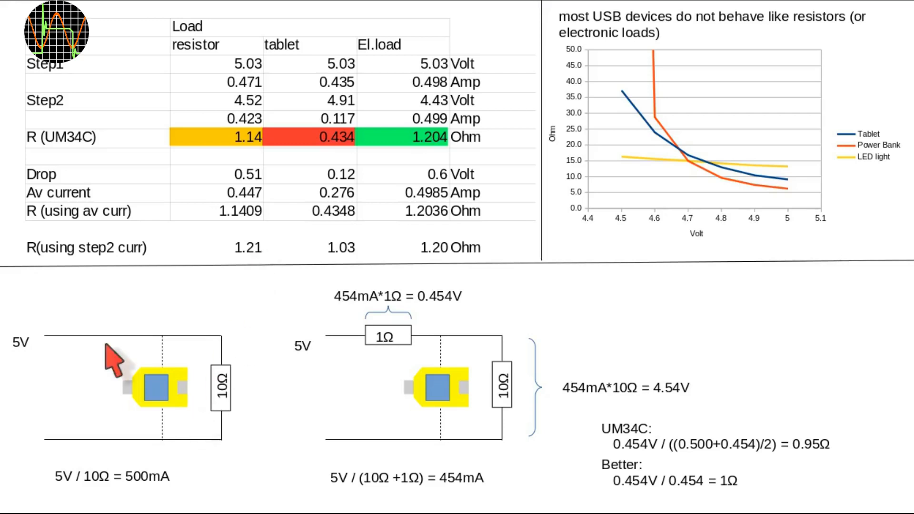
pyautogui.moveTo(210, 434)
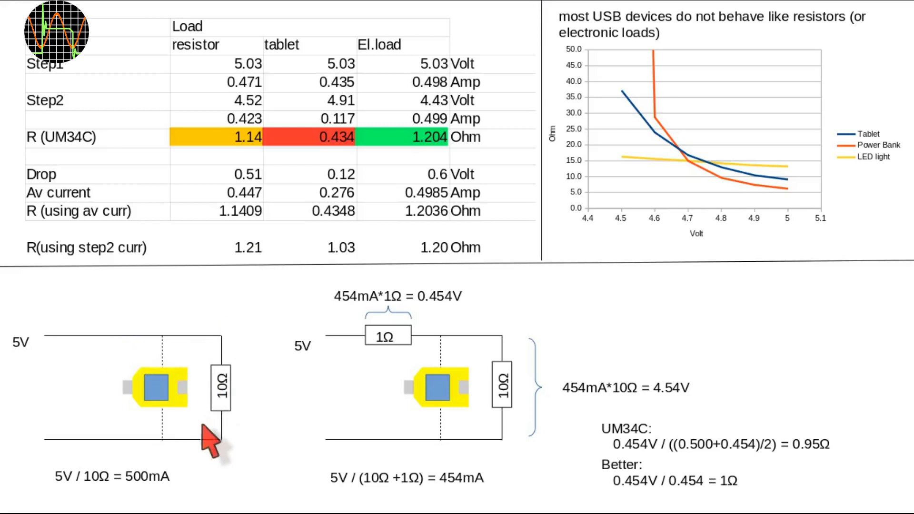
pyautogui.moveTo(239, 420)
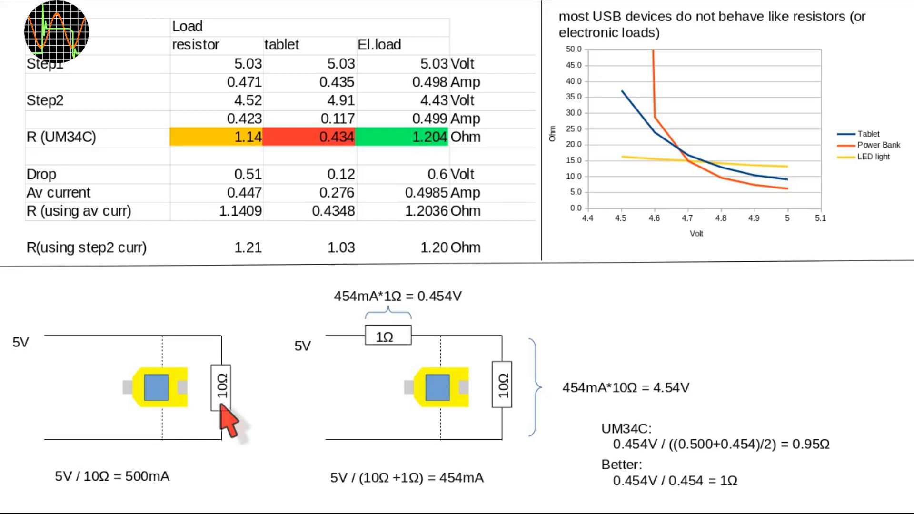
pyautogui.moveTo(357, 370)
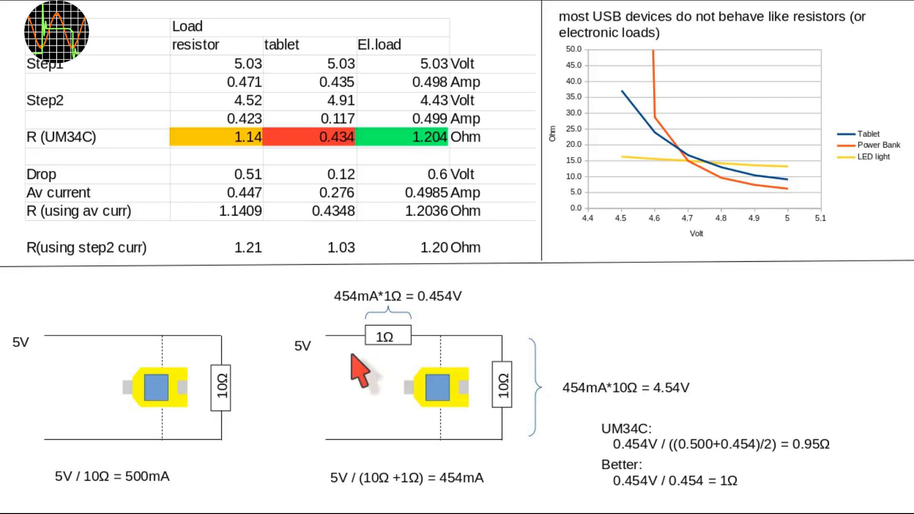
pyautogui.moveTo(297, 443)
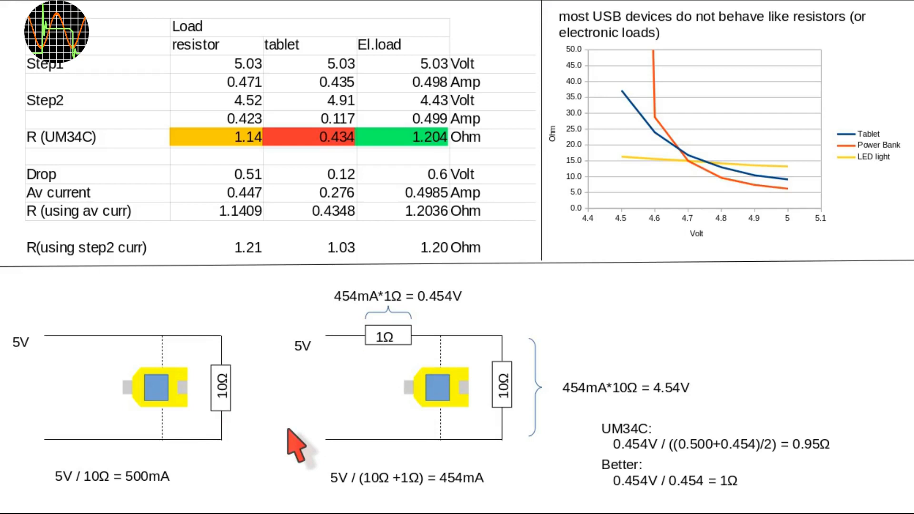
pyautogui.moveTo(462, 498)
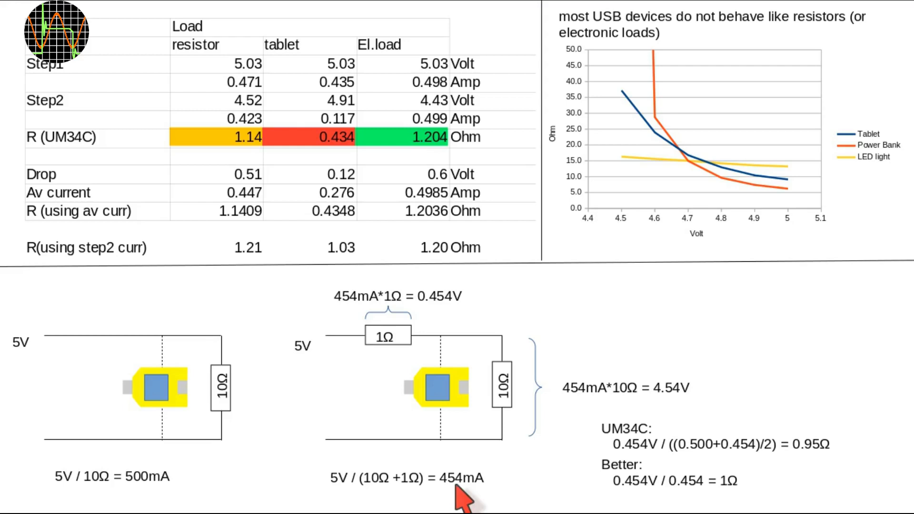
pyautogui.moveTo(452, 336)
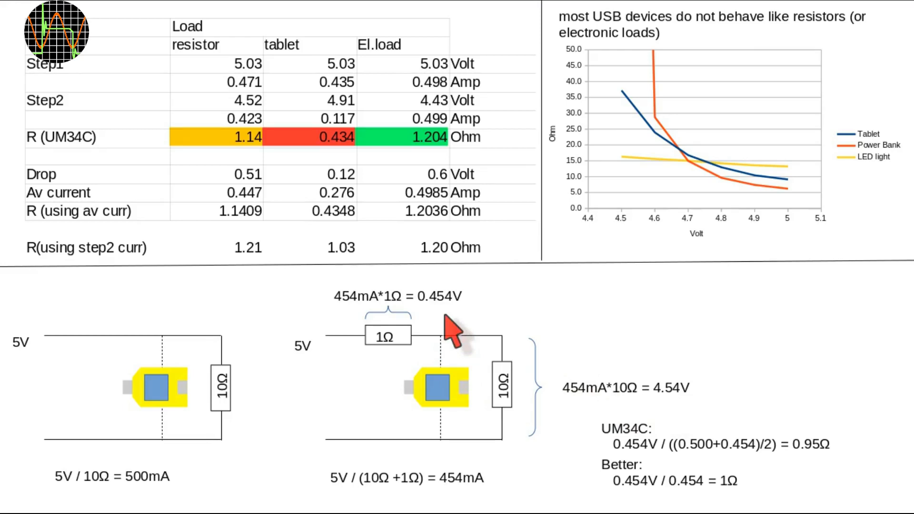
pyautogui.moveTo(819, 472)
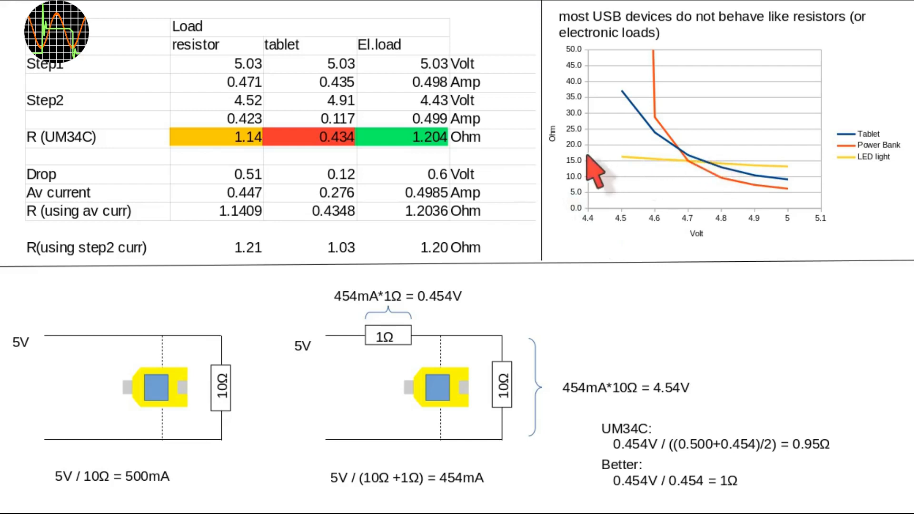
pyautogui.moveTo(703, 169)
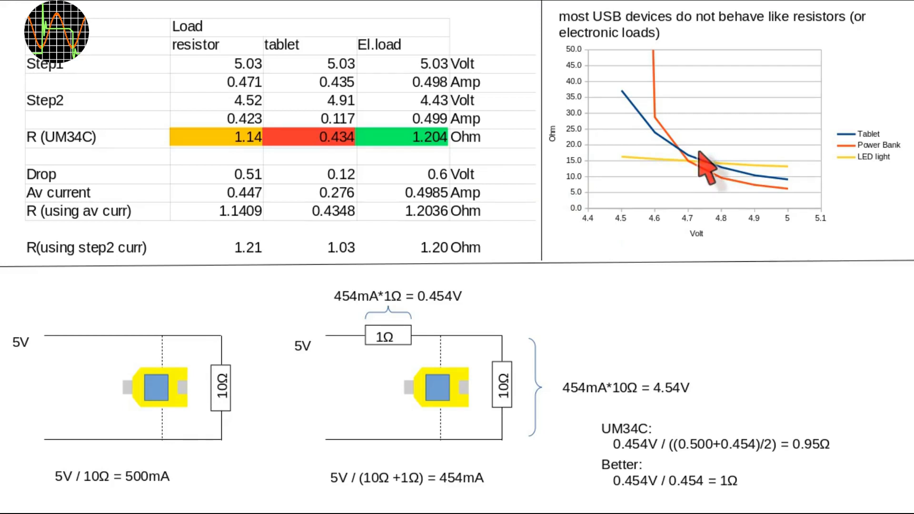